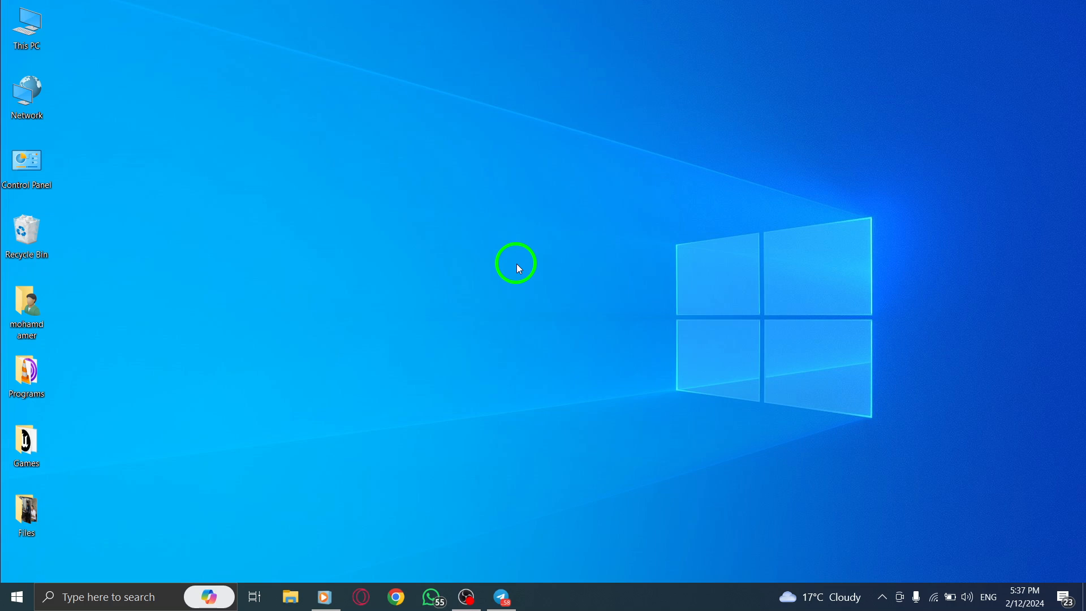
pyautogui.moveTo(523, 562)
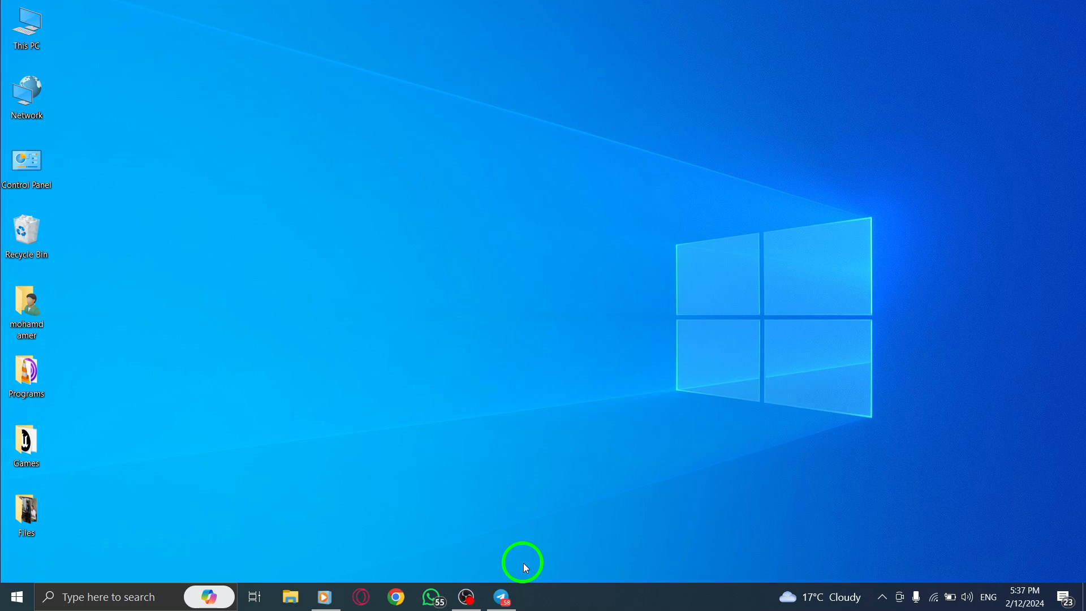
# Launch Telegram Desktop and show the options menu for the contact's chat.
pyautogui.click(501, 596)
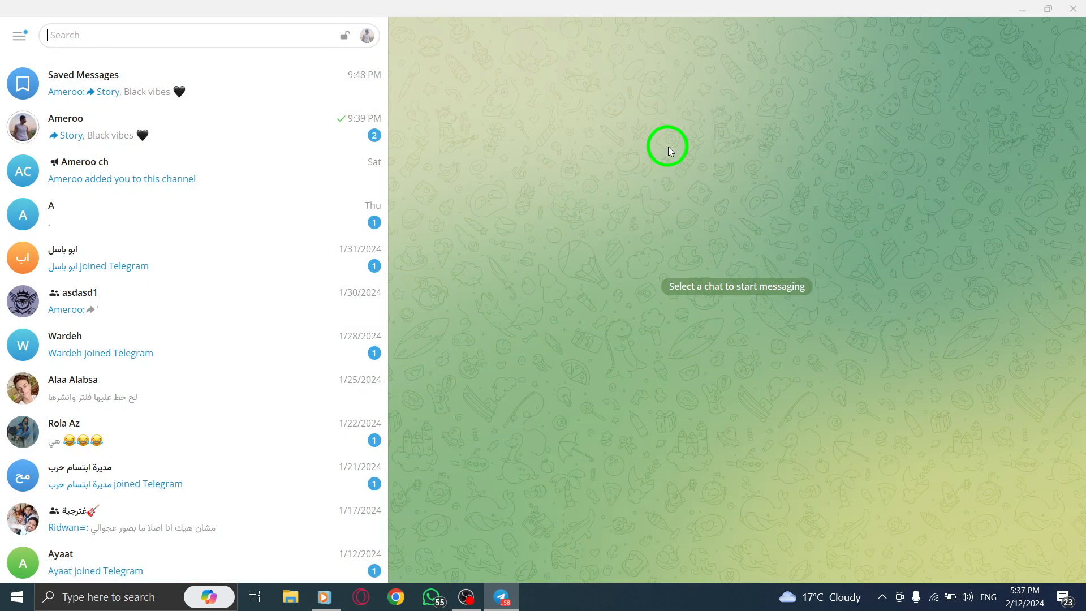
pyautogui.moveTo(704, 159)
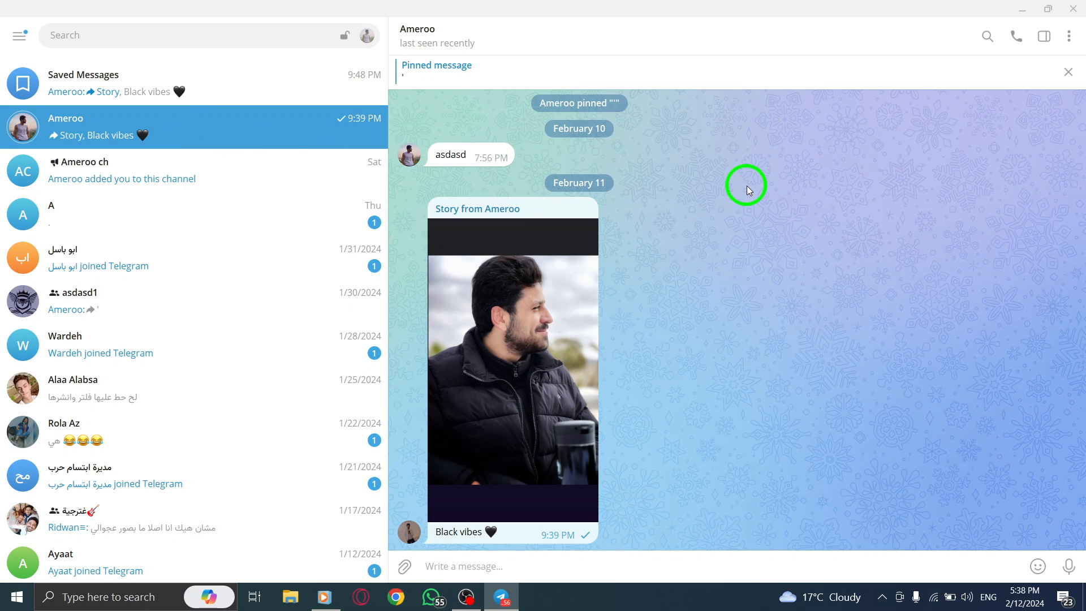
pyautogui.click(1073, 36)
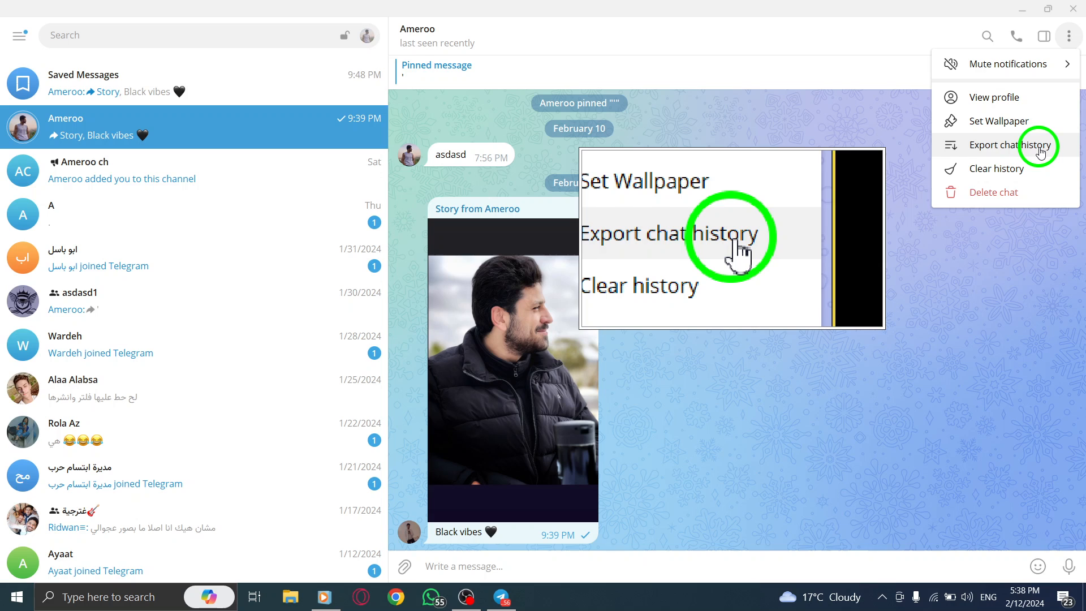
# Choose Export chat history, keeping Photos included in the export settings.
pyautogui.click(1018, 145)
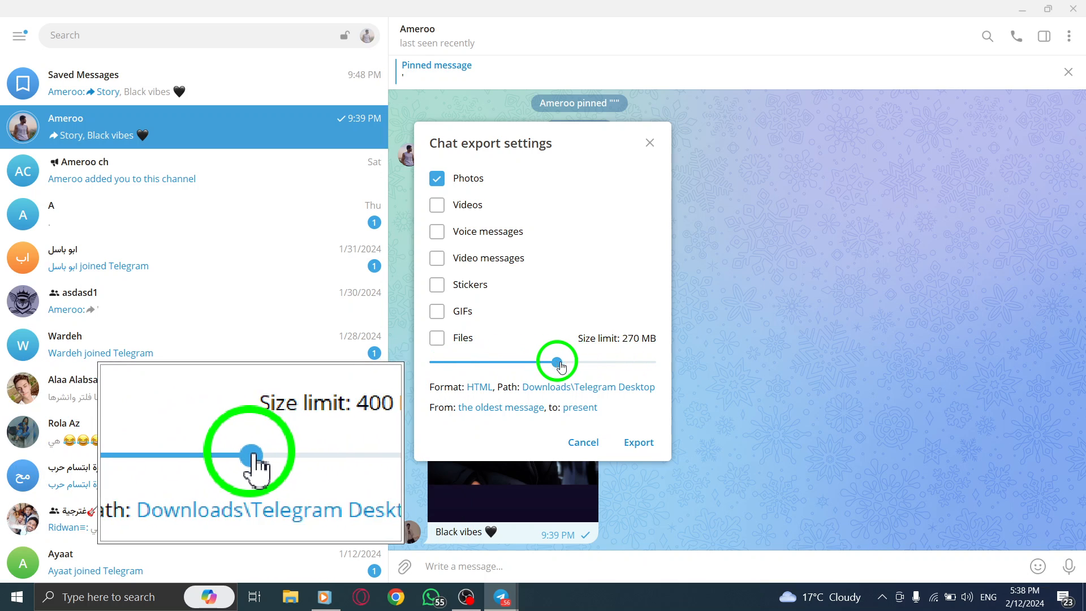
# Lower the export size limit to 18 MB and start the export.
pyautogui.moveTo(561, 362); pyautogui.dragTo(463, 362)
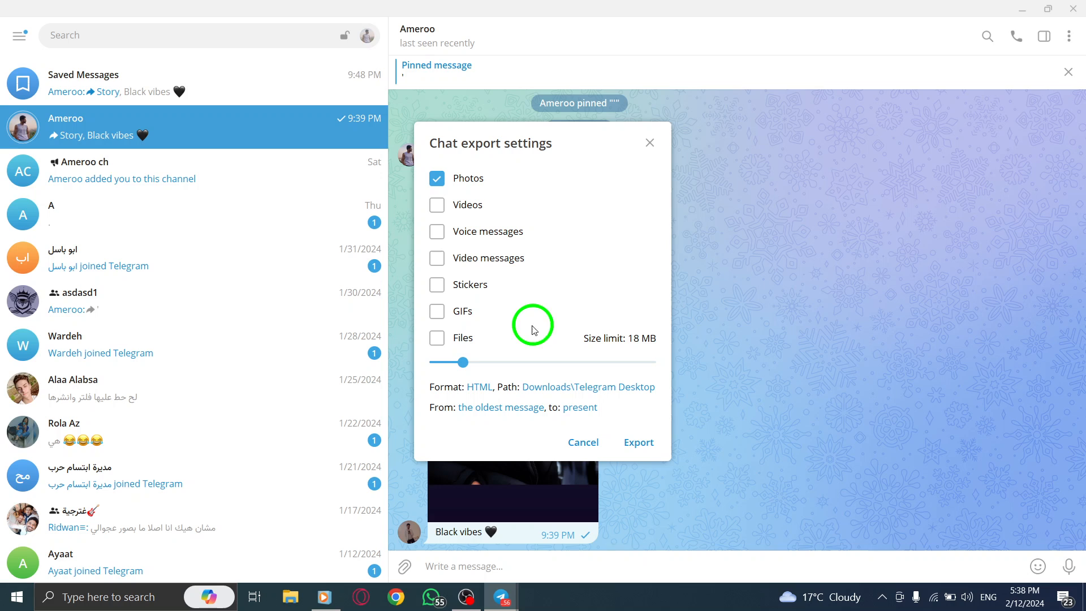
pyautogui.moveTo(623, 421)
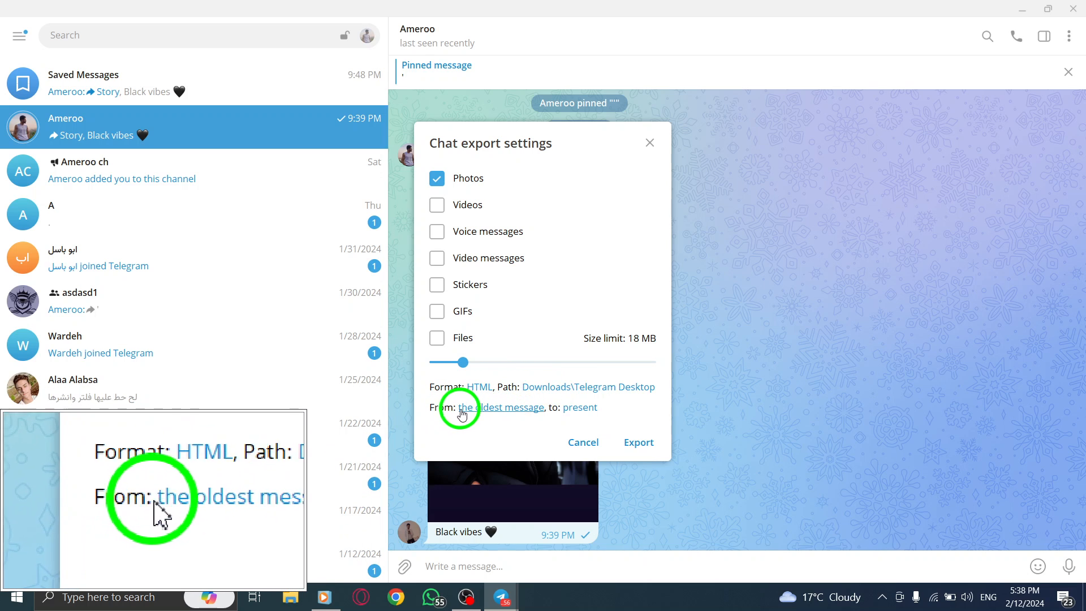
pyautogui.click(637, 442)
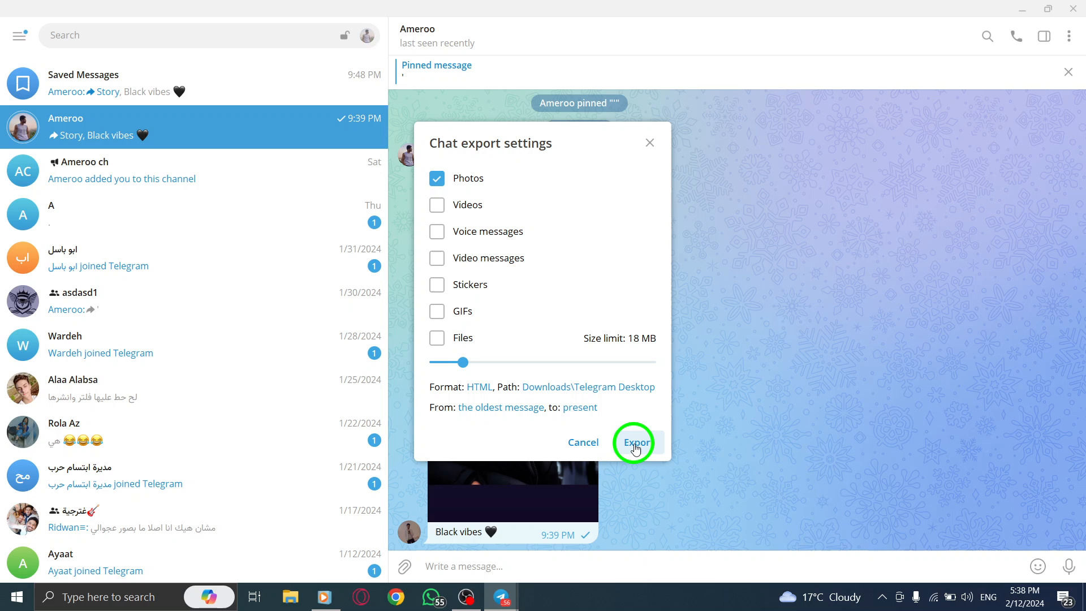
pyautogui.moveTo(649, 142)
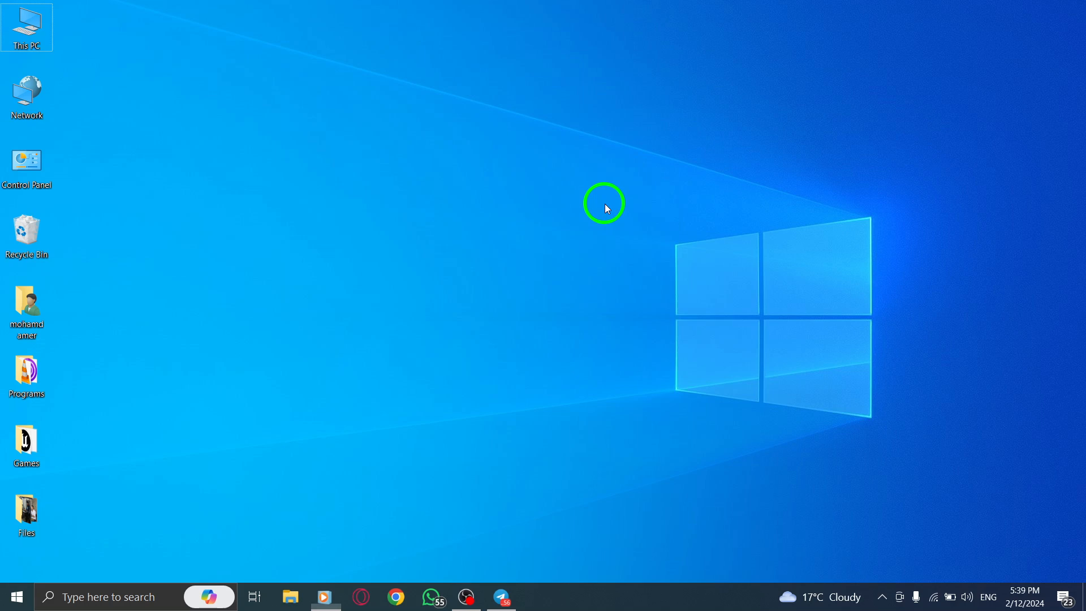
pyautogui.moveTo(629, 242)
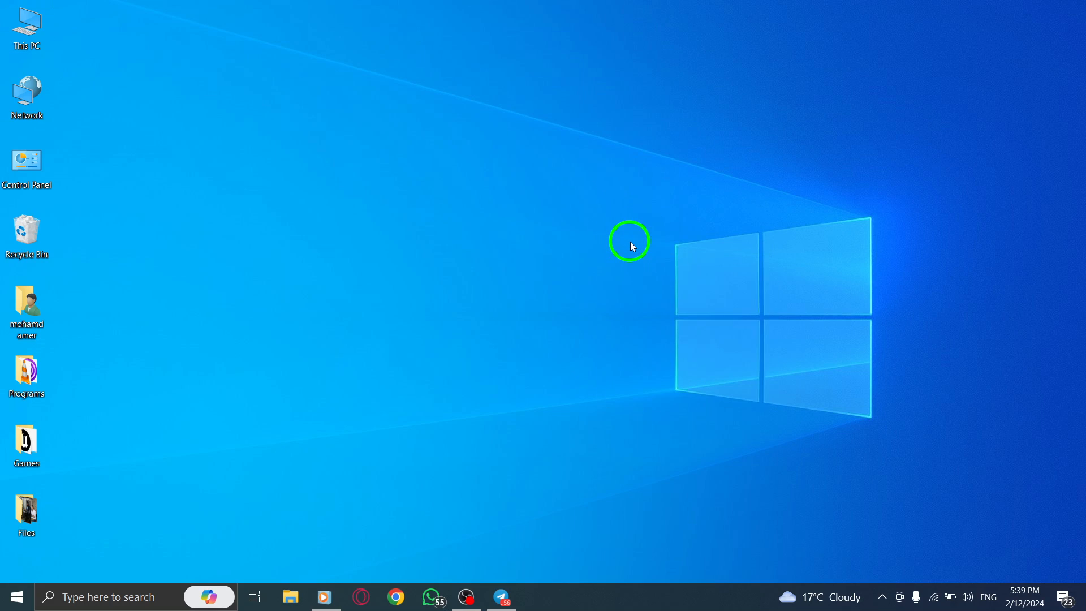